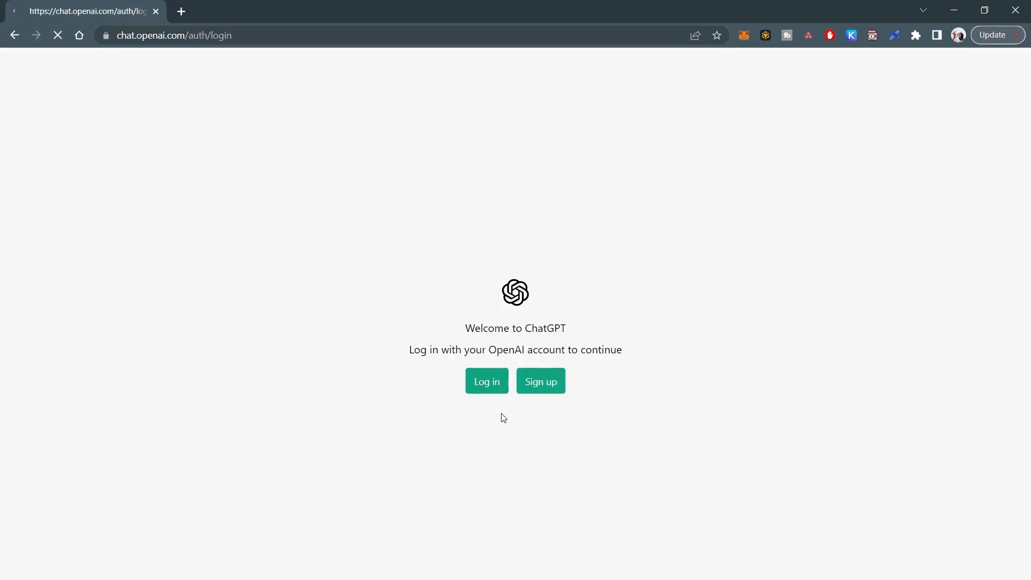
Log in with the OpenAI account to reach the research preview notice.
{"action": "left_click", "coordinate": [487, 381]}
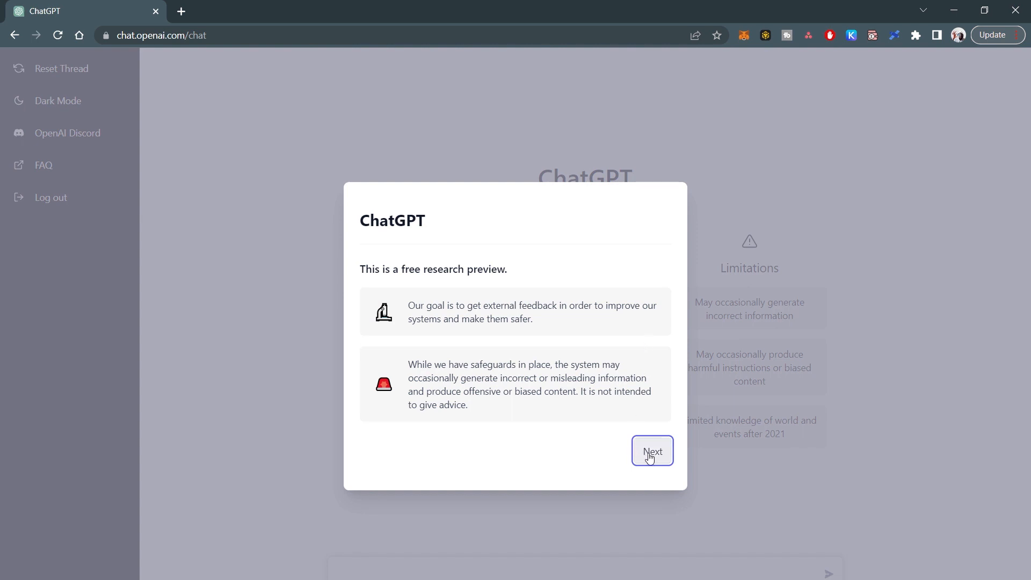
Dismiss both onboarding notices and start a first prompt with 'w' in the message box.
{"action": "left_click", "coordinate": [652, 451]}
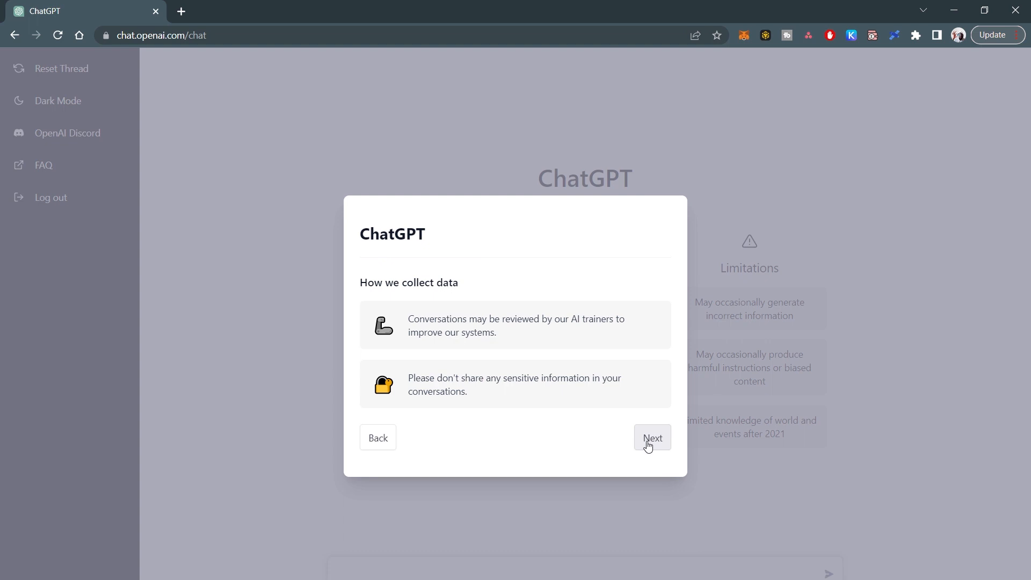
{"action": "mouse_move", "coordinate": [672, 447]}
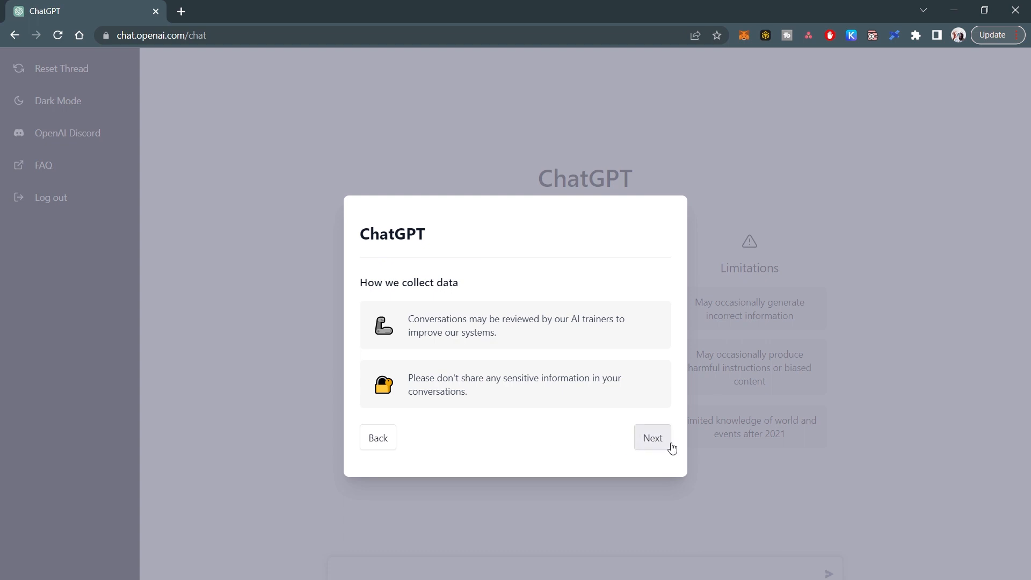
{"action": "left_click", "coordinate": [652, 438]}
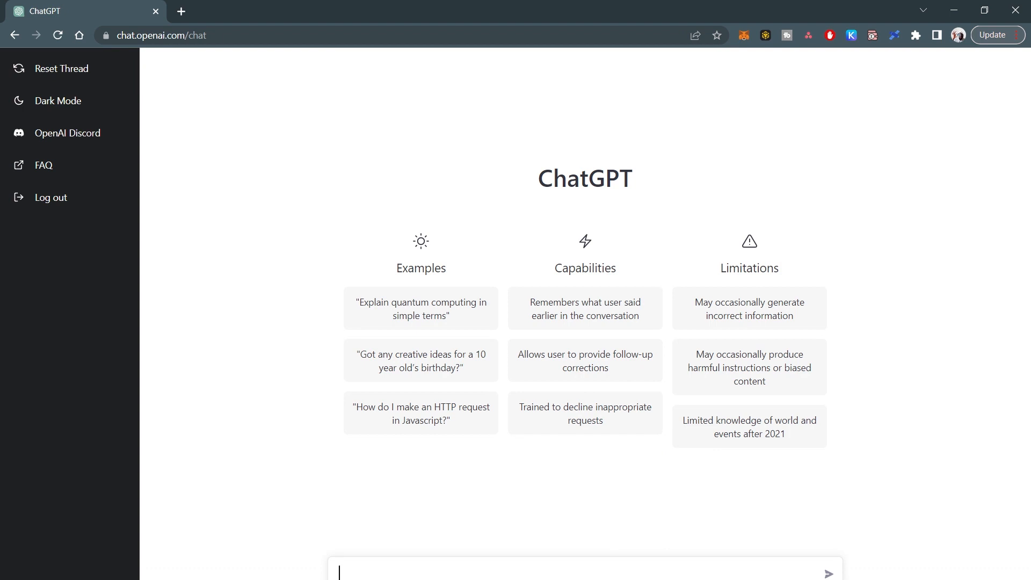
{"action": "type", "text": "w"}
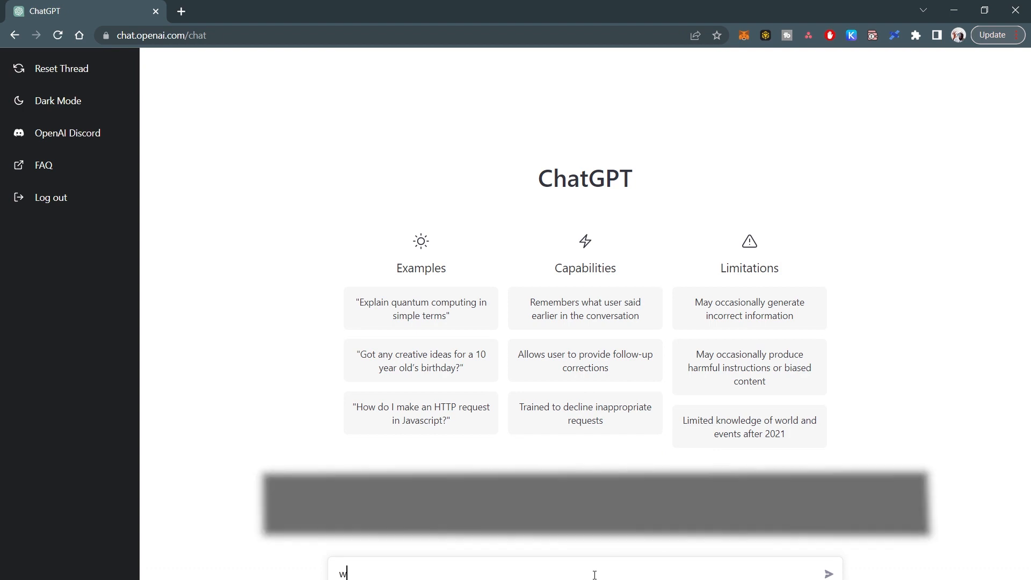